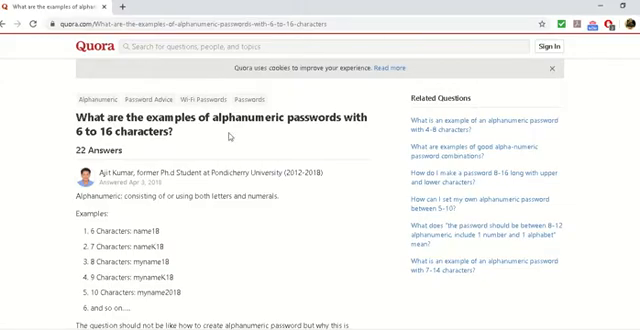
Scroll through the Quora answer's sample alphanumeric passwords of 6 to 16 characters
{"action": "scroll", "scroll_direction": "down", "scroll_amount": 3}
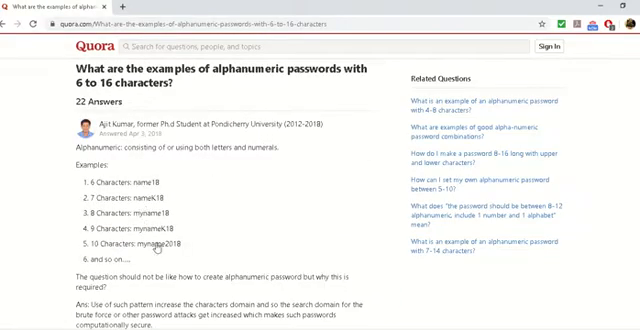
{"action": "scroll", "scroll_direction": "down", "scroll_amount": 3}
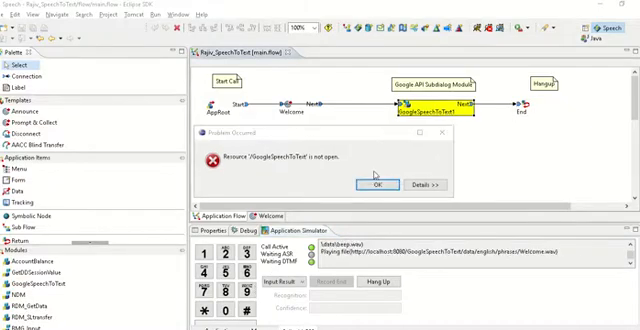
Dismiss the read-only rename warning before running the speech-to-text simulation
{"action": "left_click", "coordinate": [374, 184]}
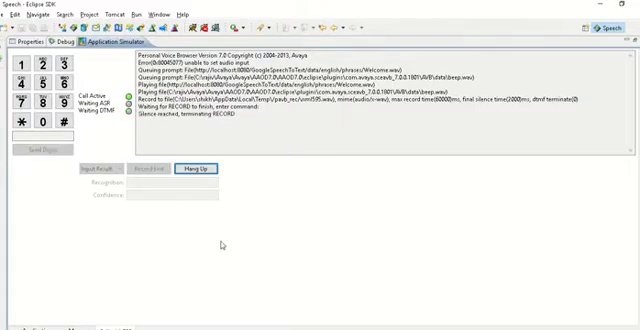
{"action": "mouse_move", "coordinate": [212, 262]}
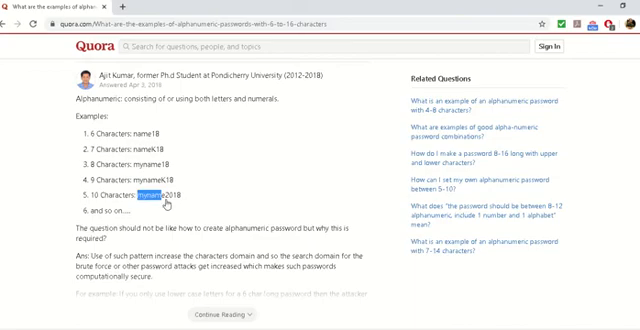
Select sample passwords from the second Quora answer, ending with the 13-character one
{"action": "scroll", "scroll_direction": "down", "scroll_amount": 3}
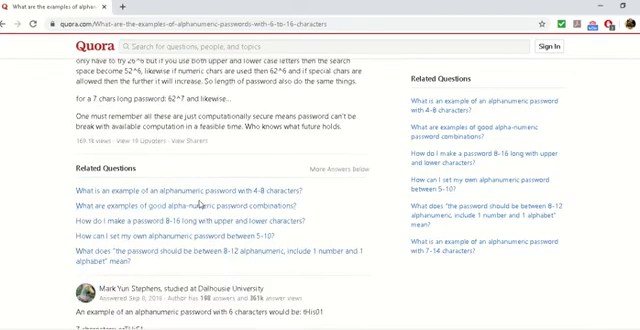
{"action": "scroll", "scroll_direction": "down", "scroll_amount": 3}
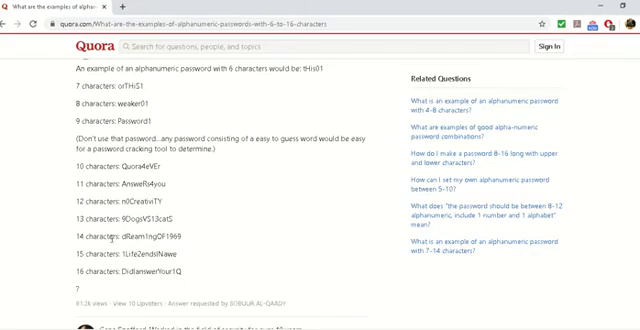
{"action": "double_click", "coordinate": [168, 216]}
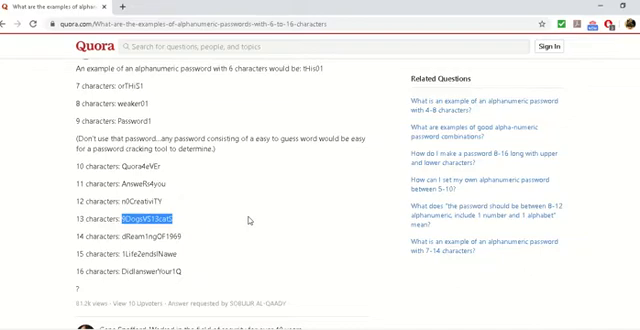
{"action": "mouse_move", "coordinate": [250, 220]}
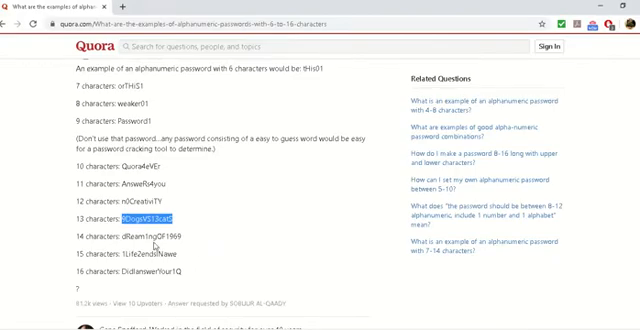
{"action": "double_click", "coordinate": [150, 236]}
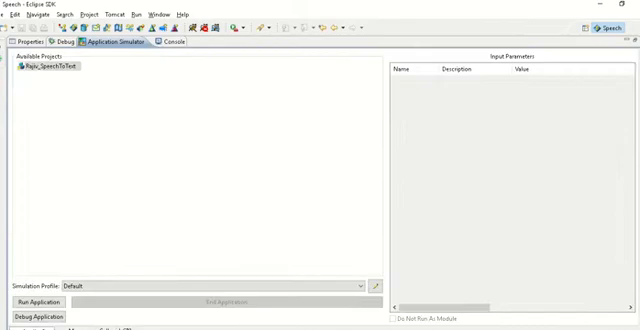
Start the IVR application simulation from the Application Simulation view
{"action": "left_click", "coordinate": [36, 302]}
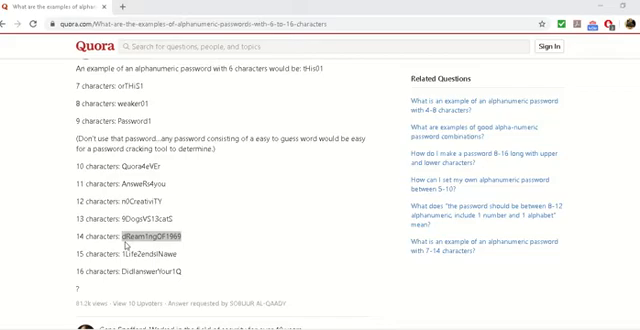
{"action": "mouse_move", "coordinate": [128, 244]}
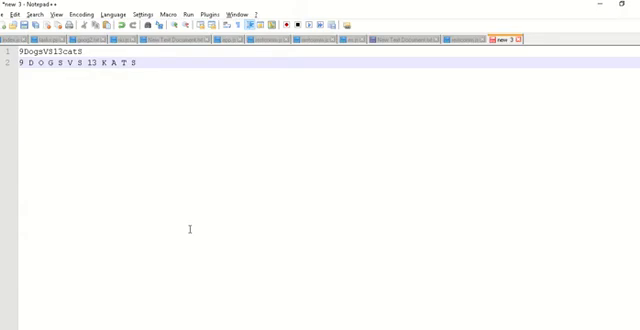
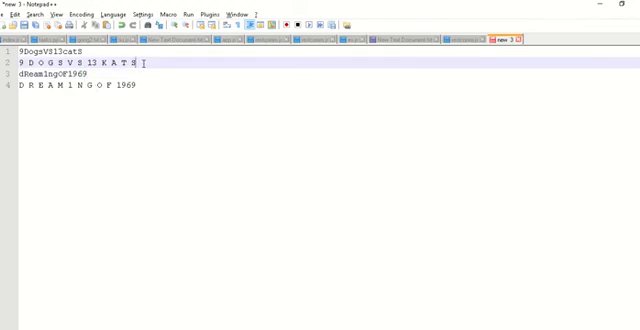
{"action": "key", "text": "Enter"}
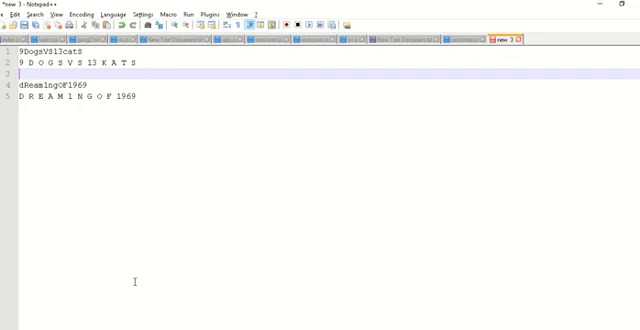